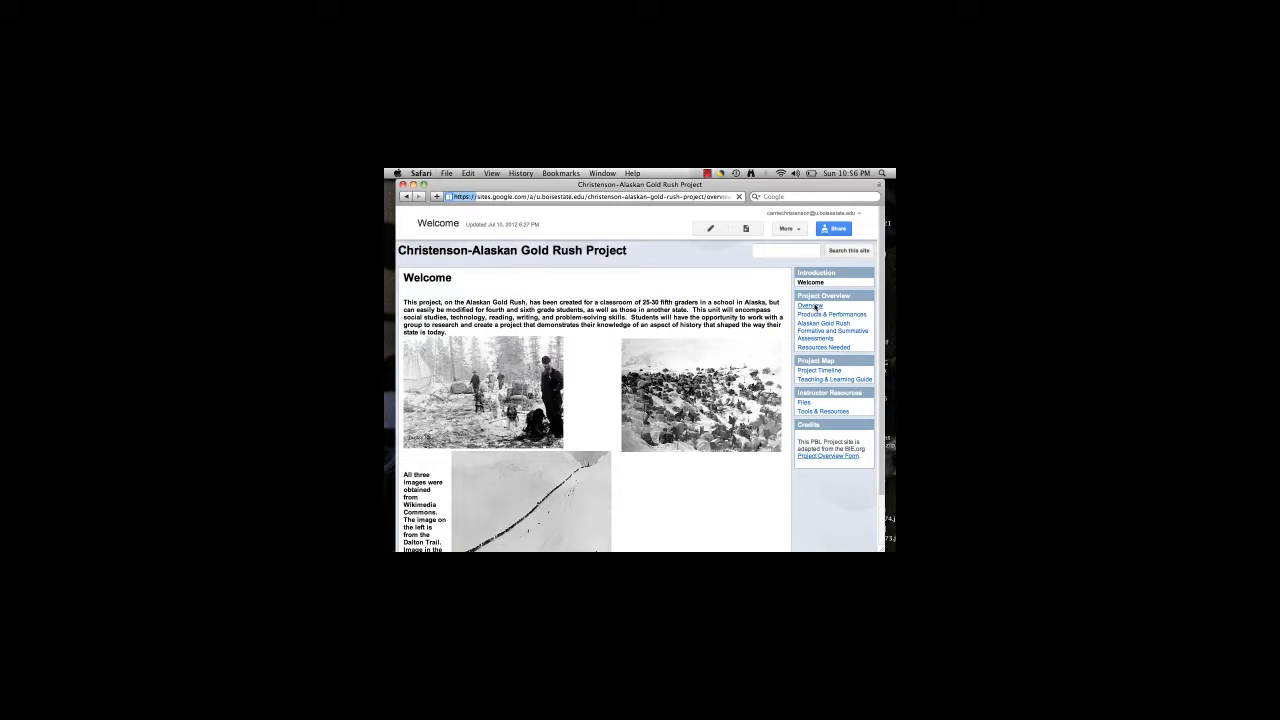
Step: Go to the Overview page listing project name, teacher, grade level and driving question
click(812, 306)
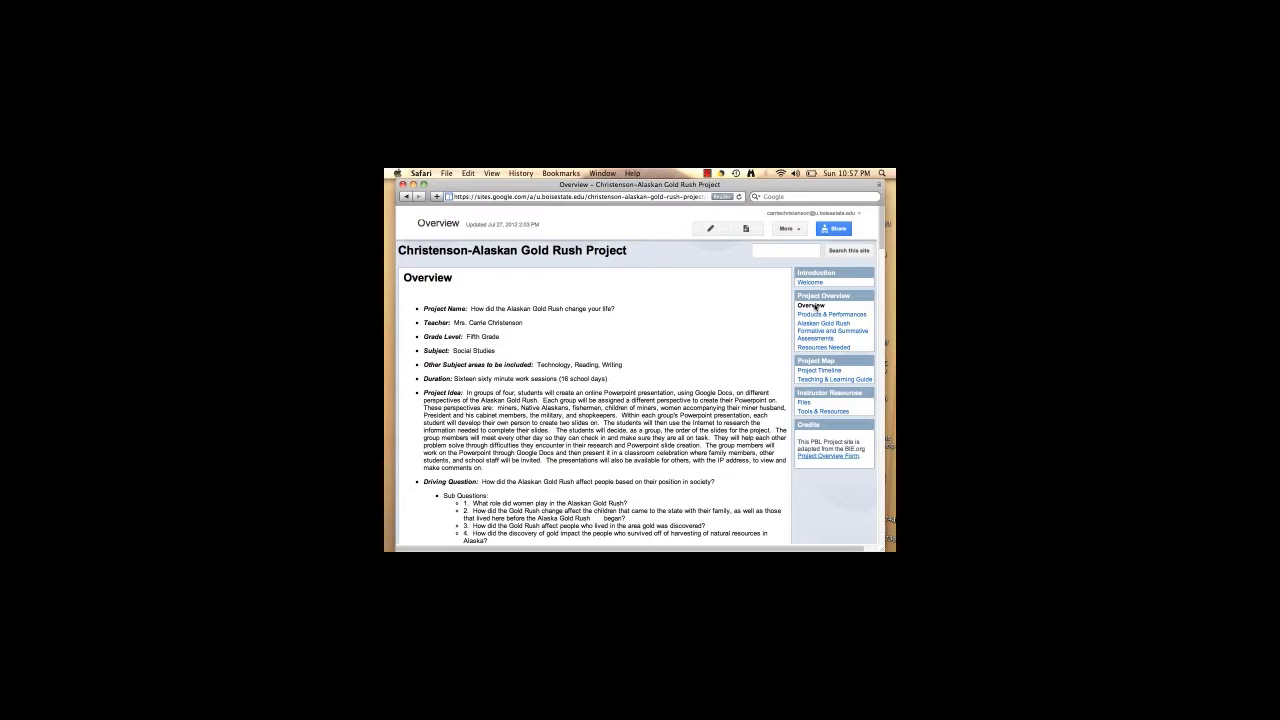
Step: Go to the Products & Performances page describing supporting and major student products
click(832, 314)
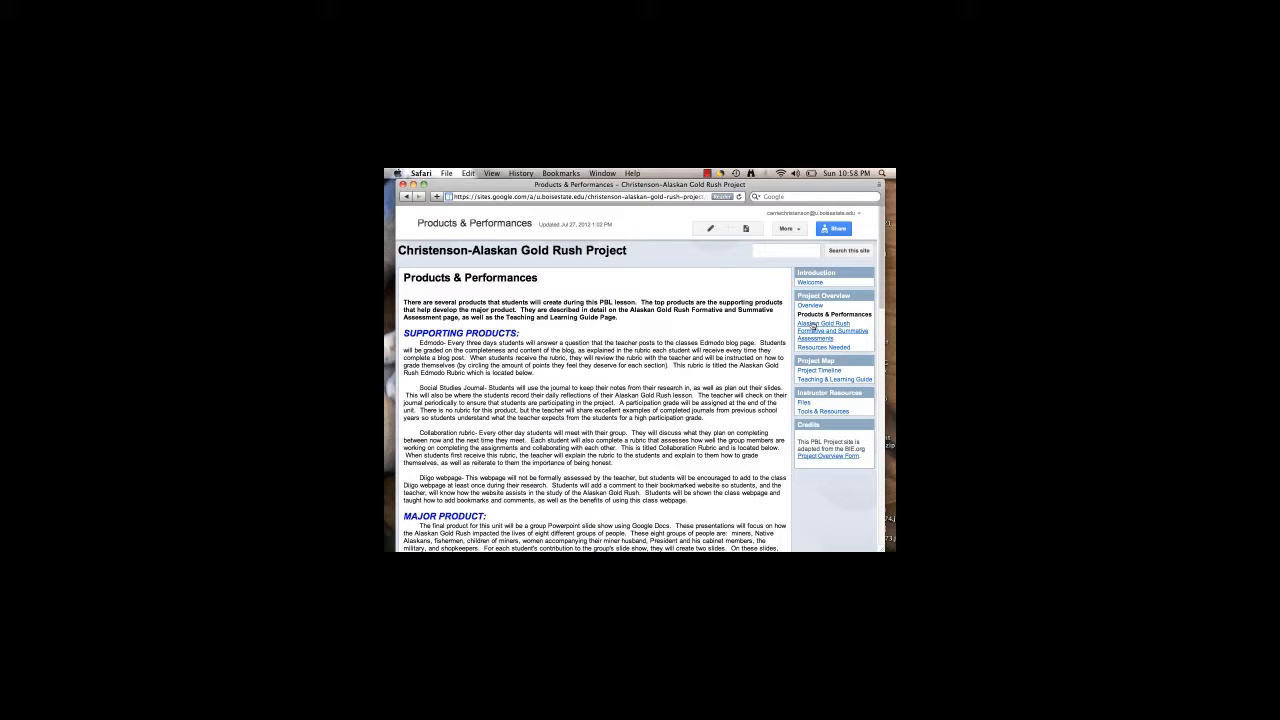
Step: Go to the Alaskan Gold Rush Formative and Summative Assessments page
click(832, 328)
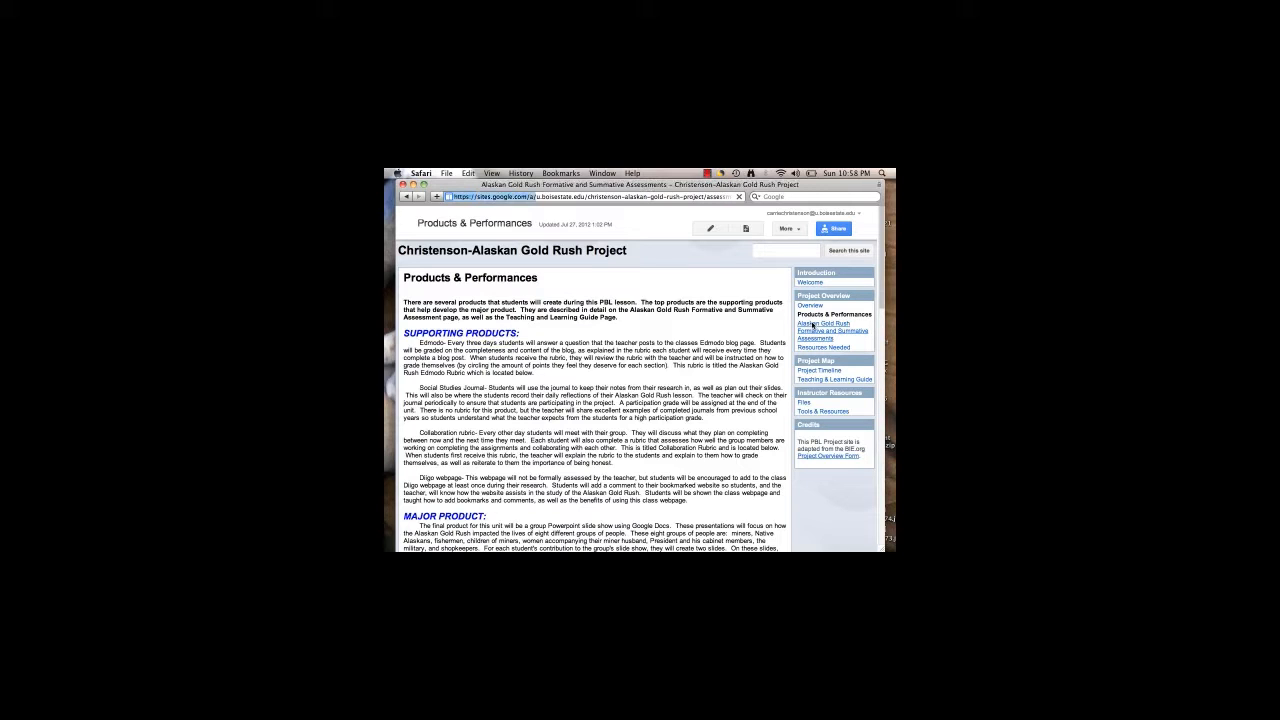
click(832, 328)
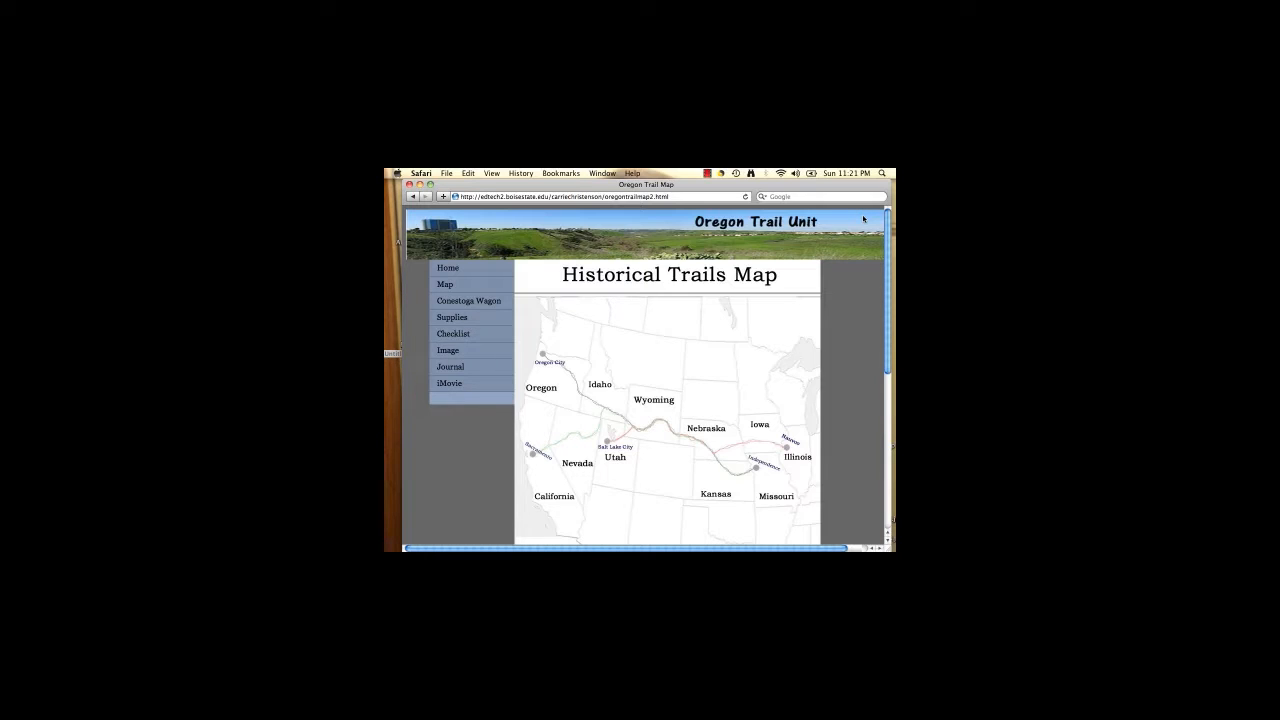
mouse_move(450, 366)
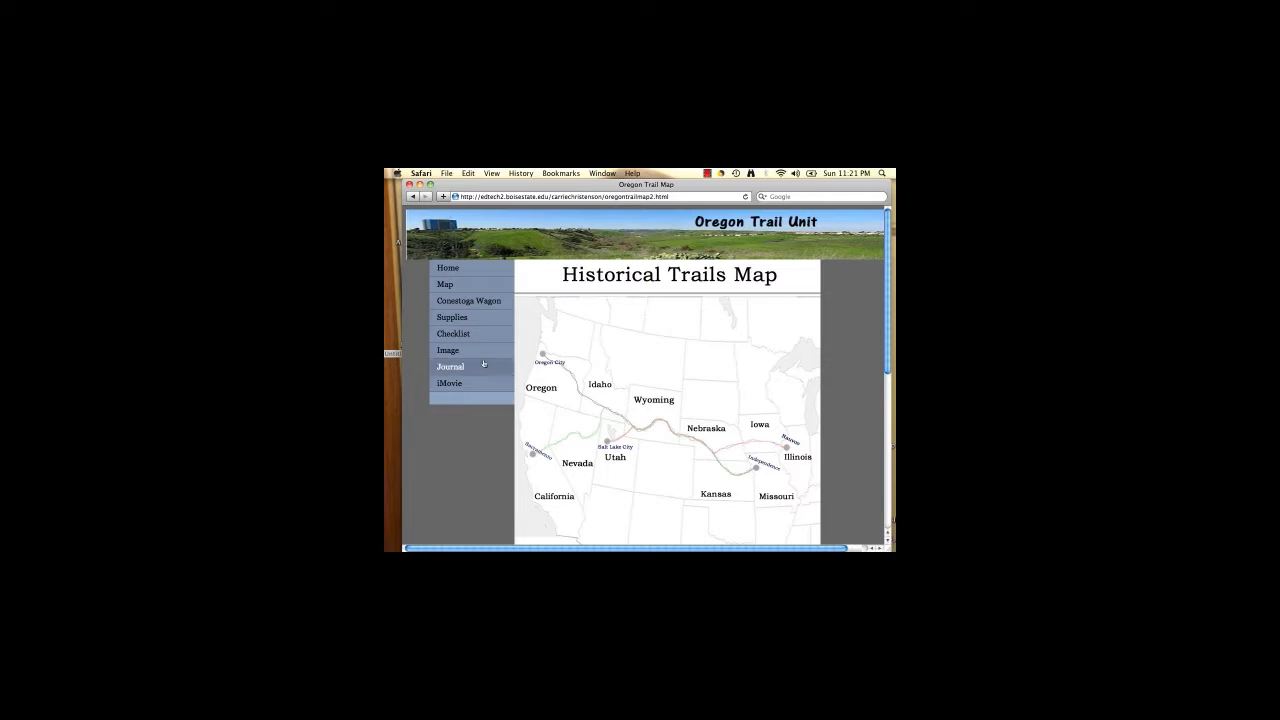
Step: Move through the Journal Directions and Image pages, then on to the Supplies page
click(448, 366)
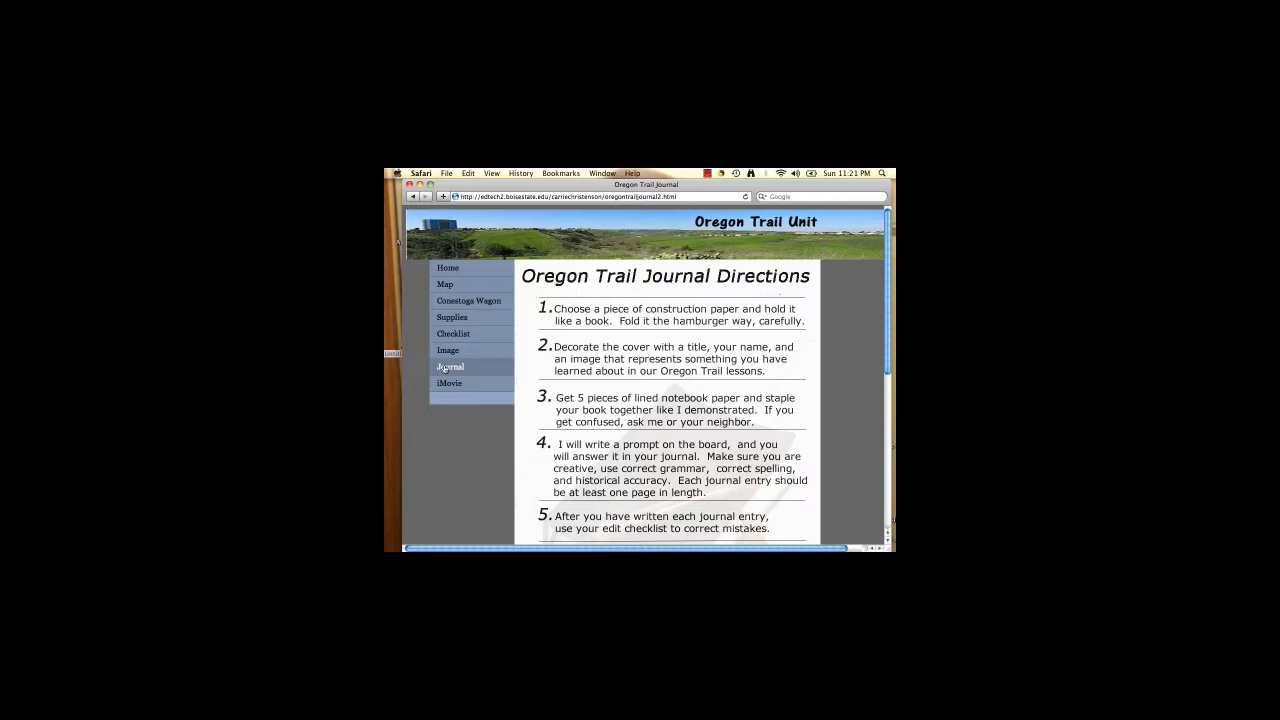
click(448, 350)
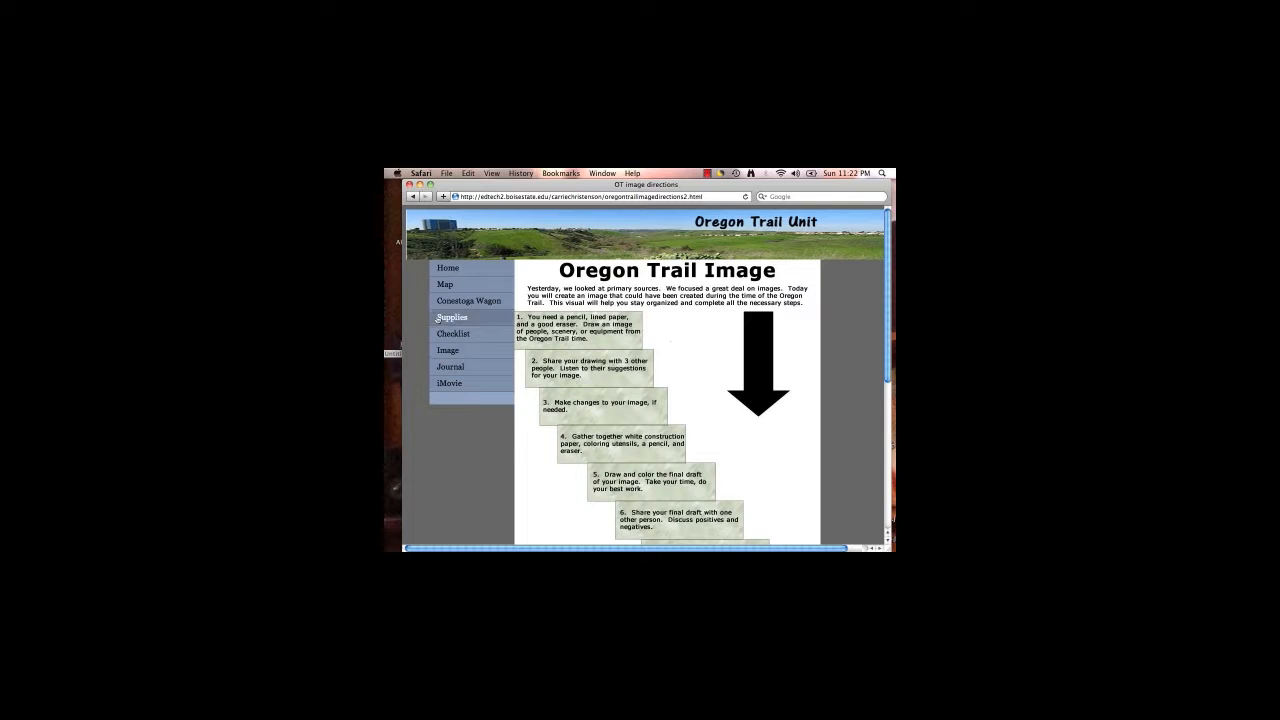
click(468, 300)
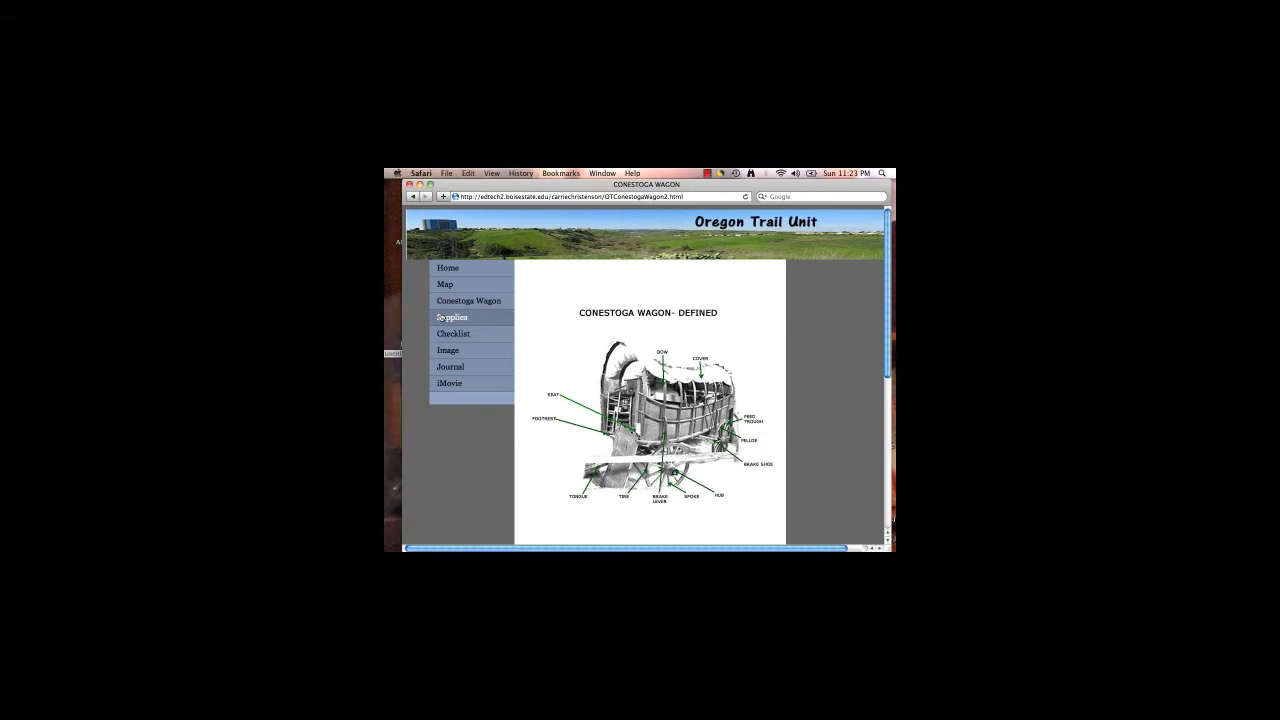
Step: Go to the Oregon Trail supplies pyramid page ranking items from food to family treasures
click(452, 316)
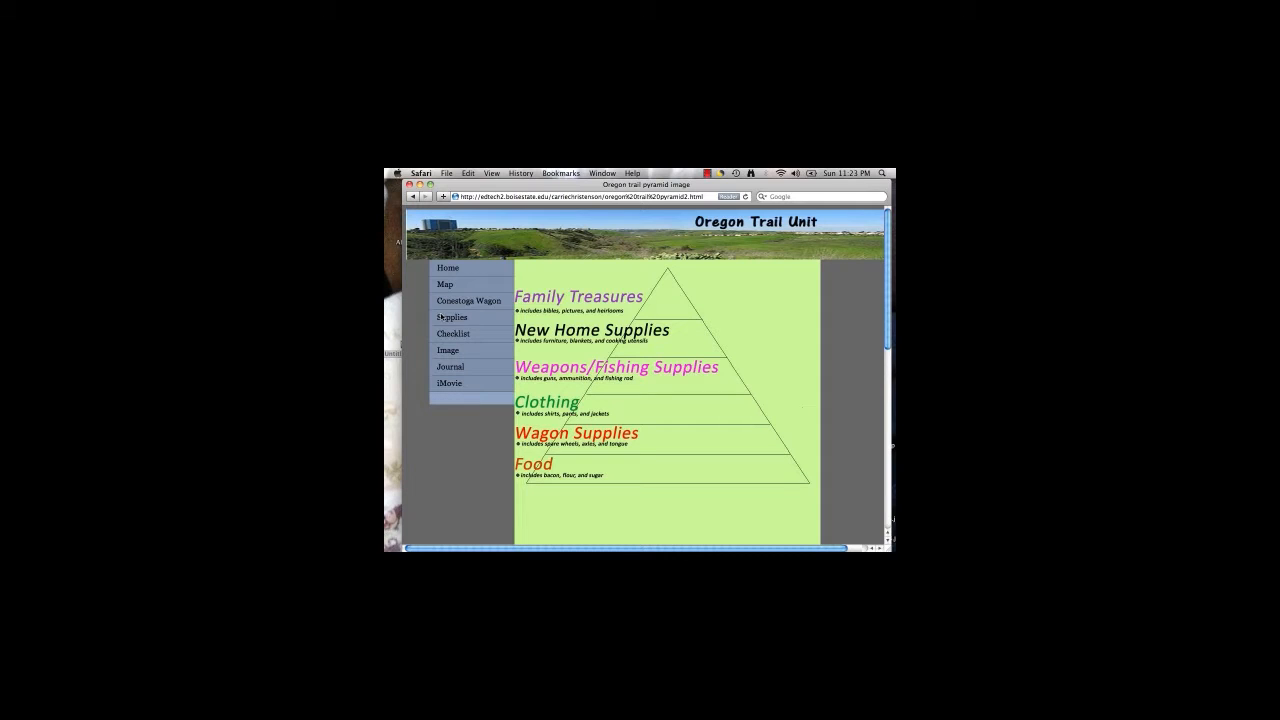
Step: Go to the assignments checklist listing the sources quiz and Day in the Life iMovie
click(452, 332)
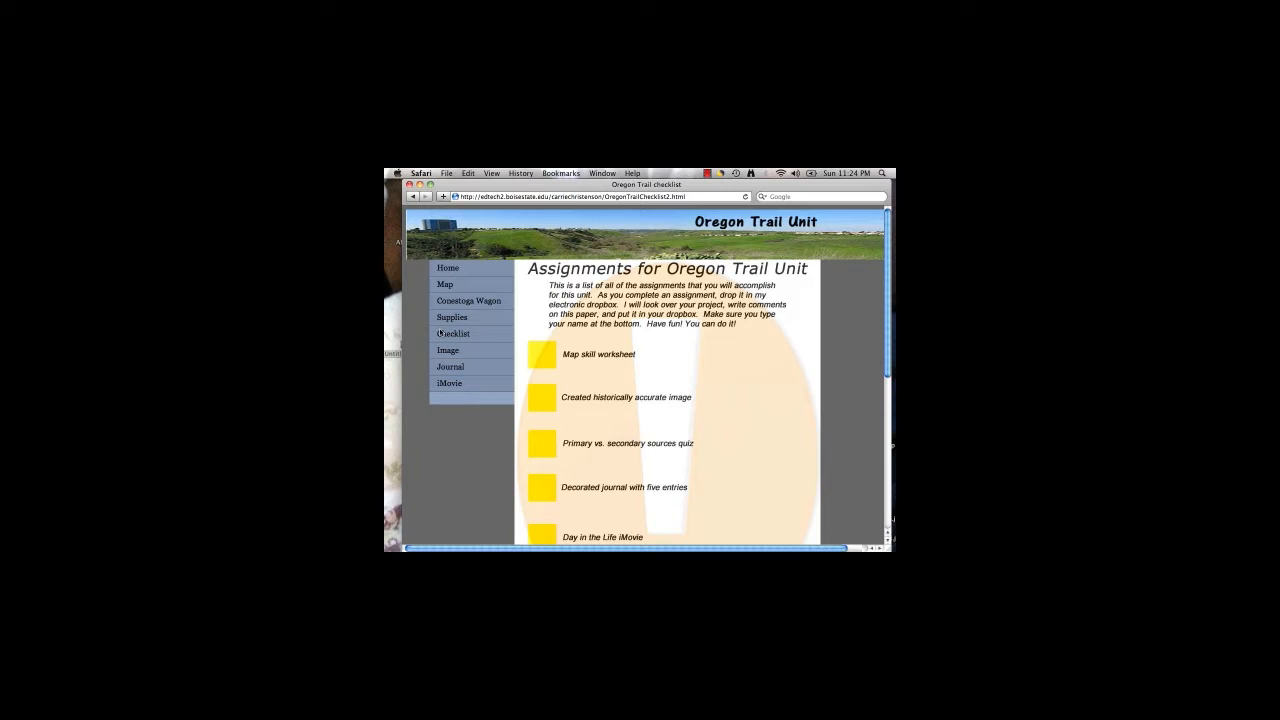
click(450, 384)
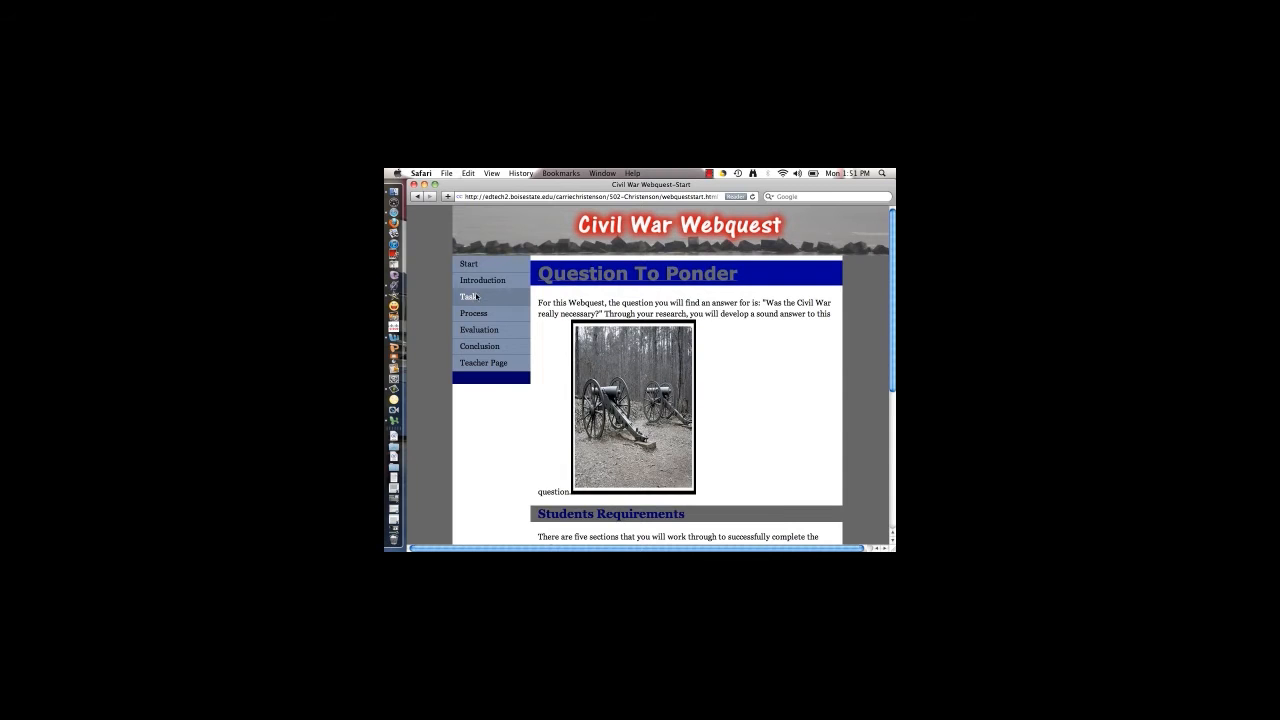
Step: Go to the Task page asking whether the Civil War was necessary
click(468, 296)
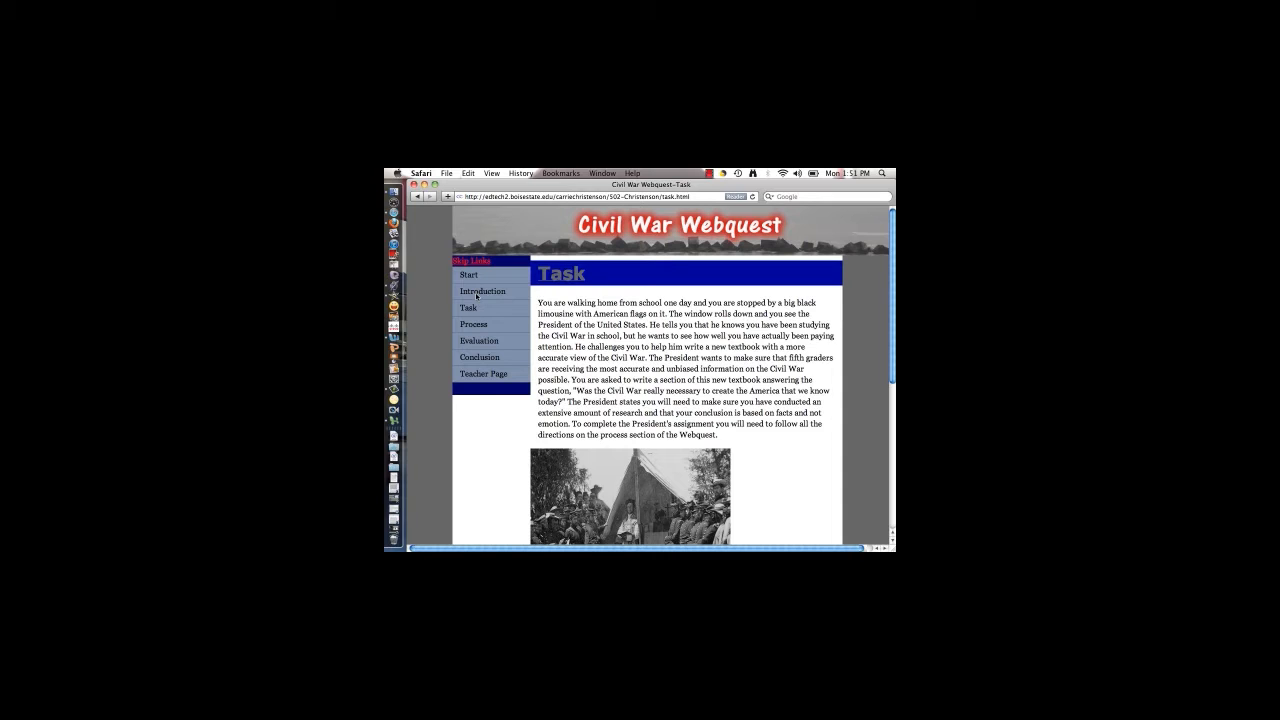
Step: Go to the Process page listing research and bibliography steps
click(472, 324)
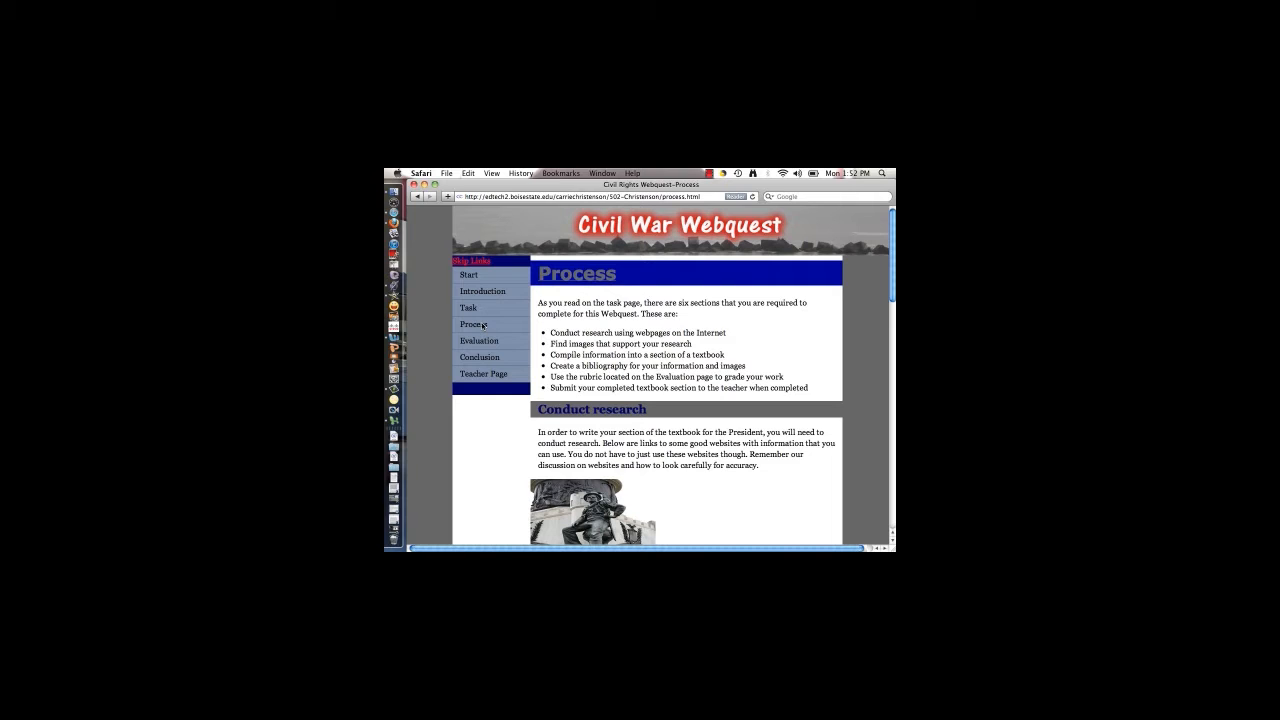
Step: Review the Evaluation rubric, then move to the Teacher Page on the lesson's purpose
click(478, 340)
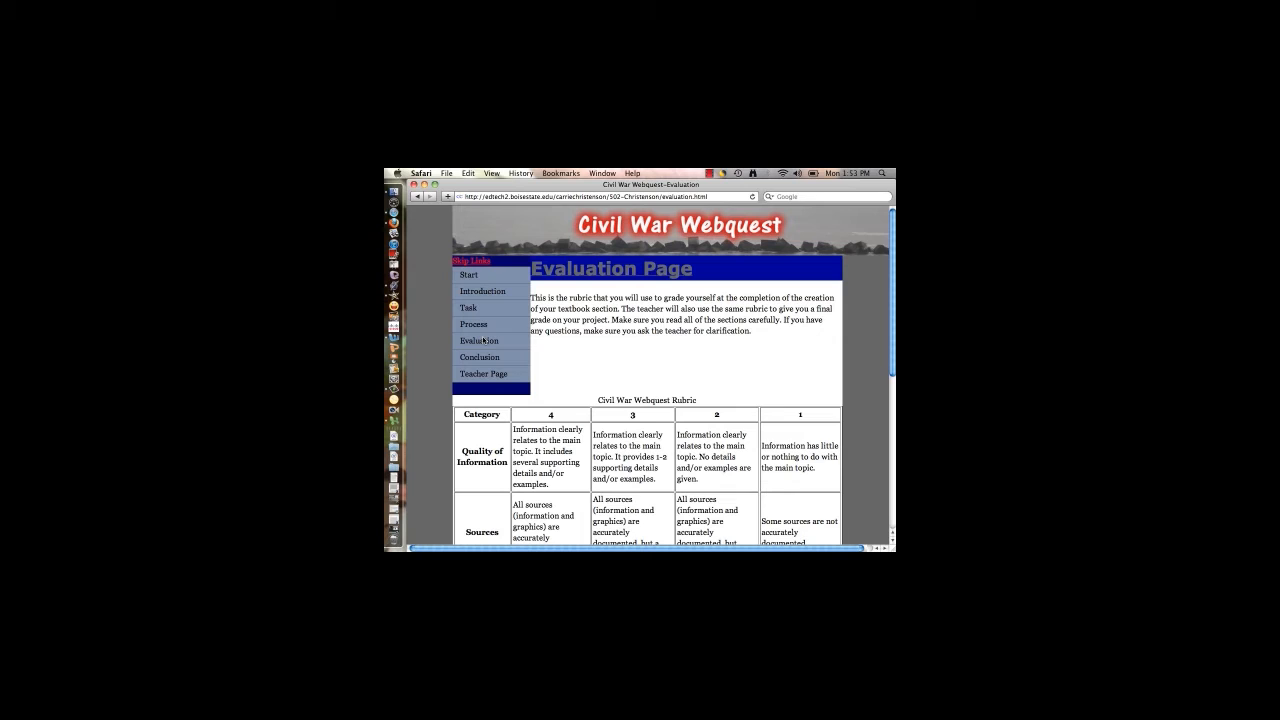
click(484, 374)
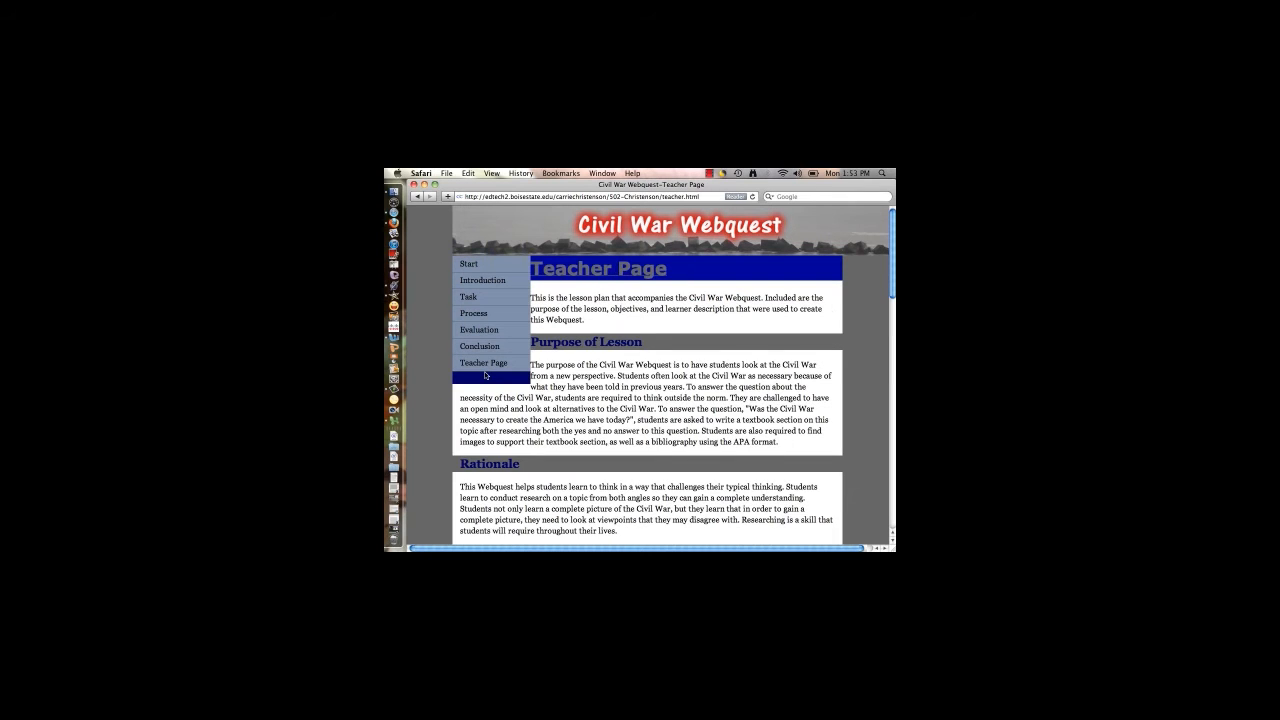